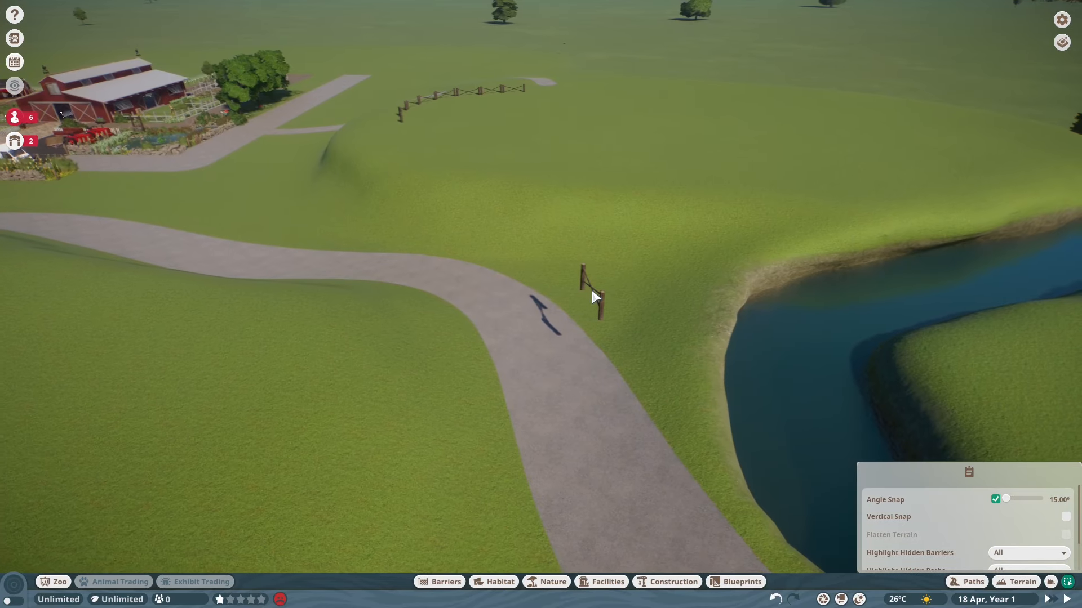
Lay a curving wooden post-and-rail fence across the hillside near the path
{"action": "left_click", "coordinate": [1022, 582]}
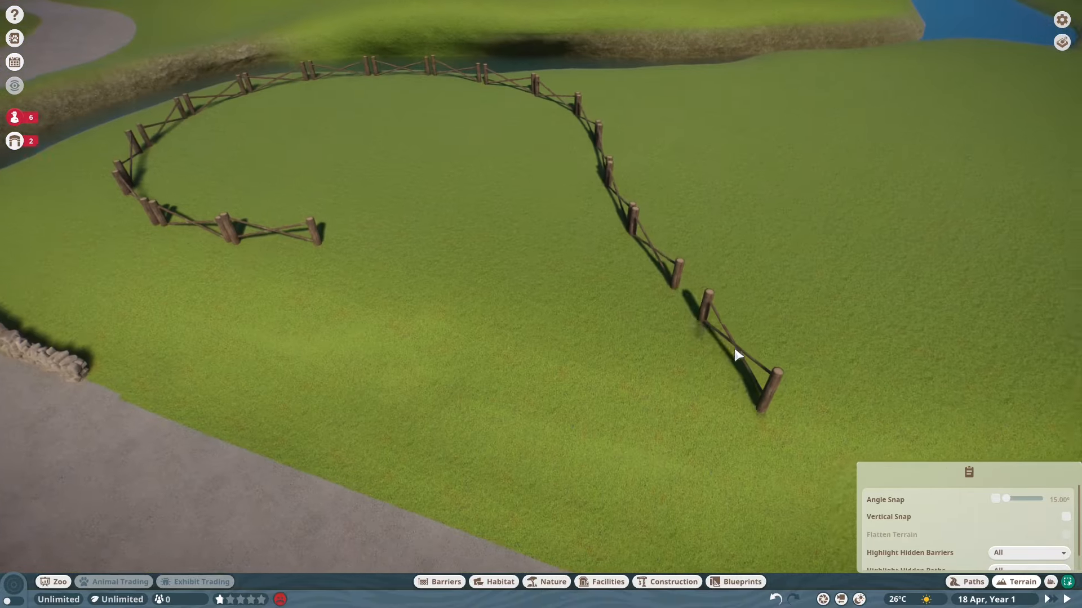
Join the wooden fence ends to close the ring around the grassy area
{"action": "left_click", "coordinate": [1021, 582]}
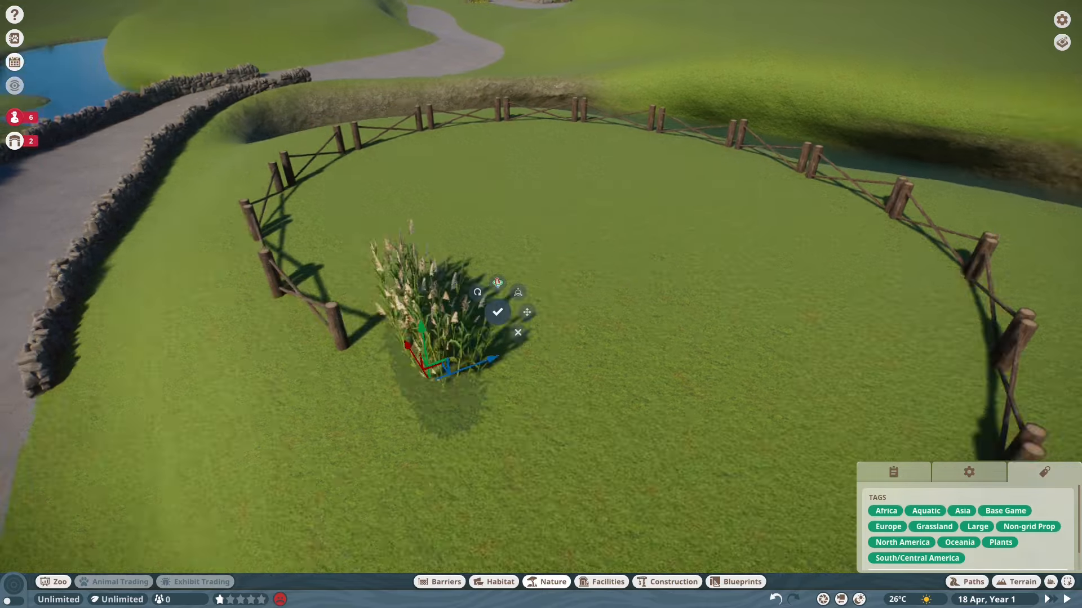
Fill the fenced ring with Common Reeds Strip 4m rows, ending beside the fence
{"action": "left_click", "coordinate": [497, 312]}
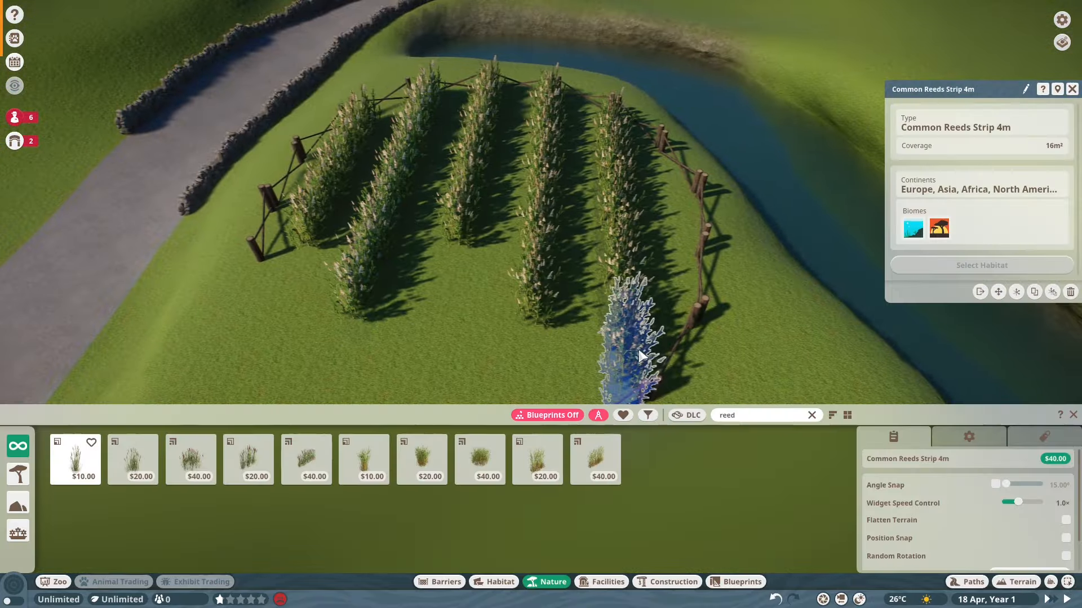
{"action": "left_click", "coordinate": [1015, 582]}
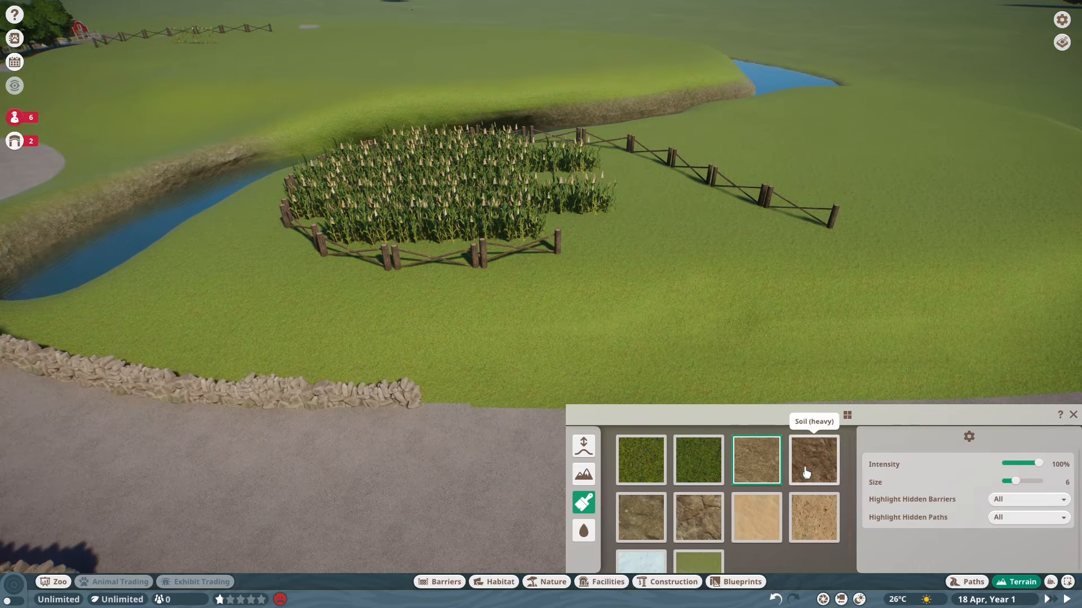
Paint Soil (heavy) texture around the reed rows and beside the enclosure
{"action": "left_click", "coordinate": [813, 460]}
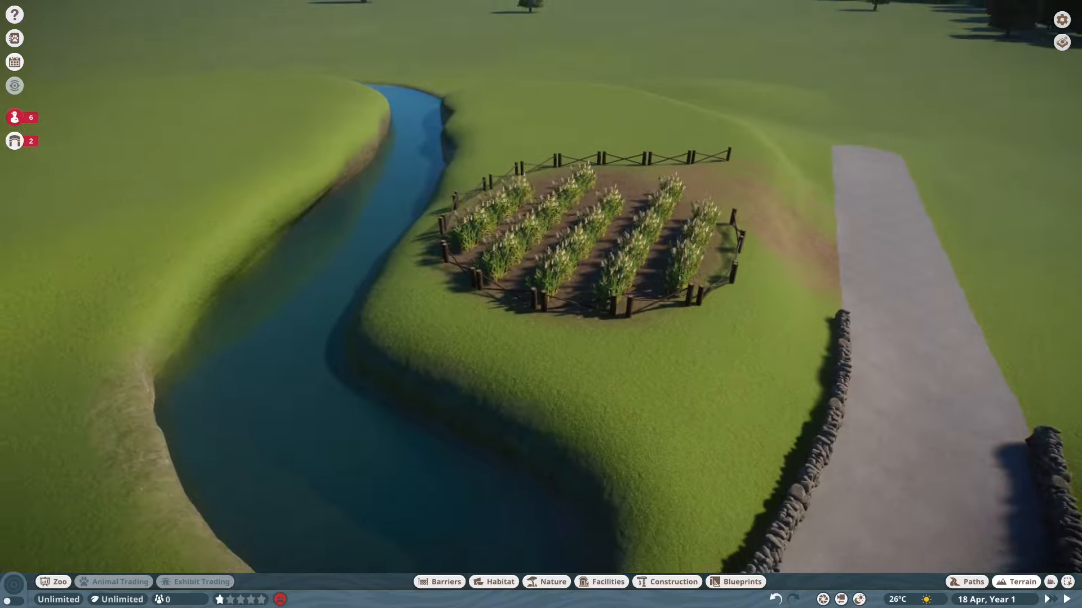
{"action": "left_click", "coordinate": [1020, 582]}
{"action": "type", "text": "p"}
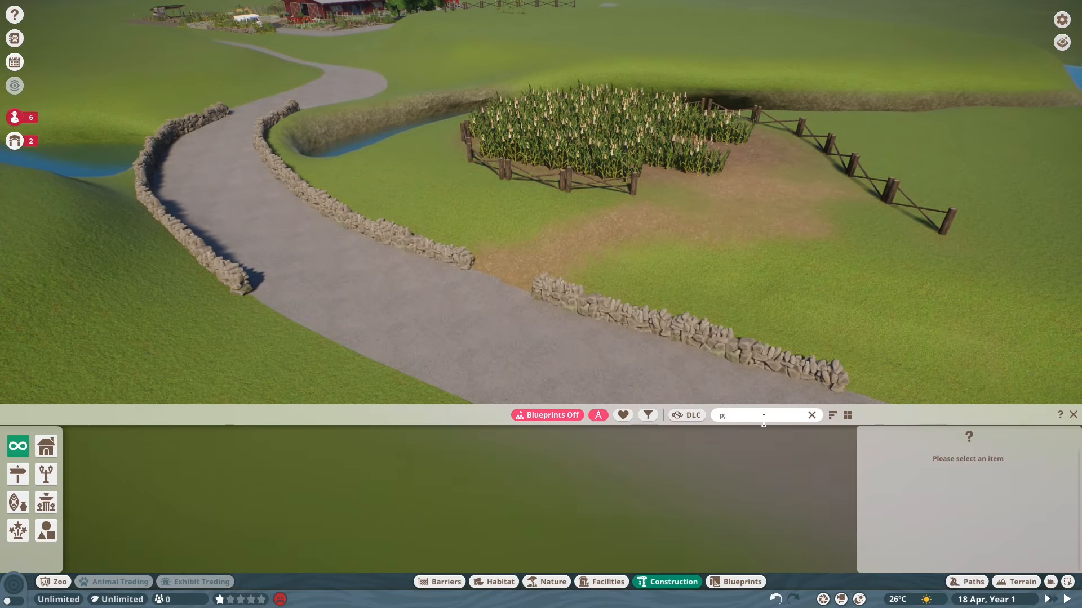
Place the large plank panel with Align To Surface on, upright beside the wall
{"action": "type", "text": "lank"}
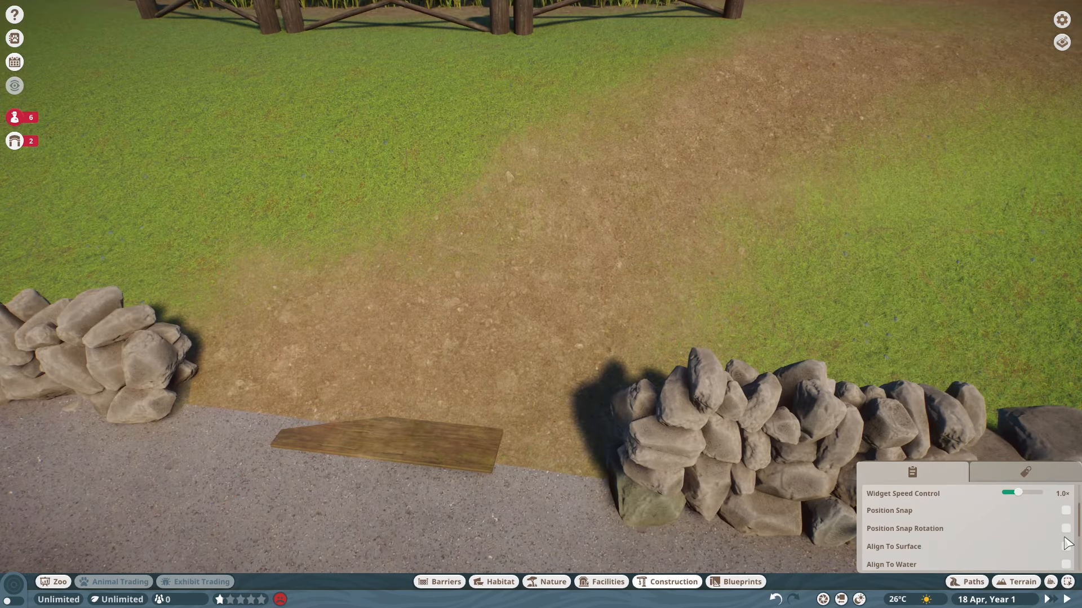
{"action": "left_click", "coordinate": [672, 581]}
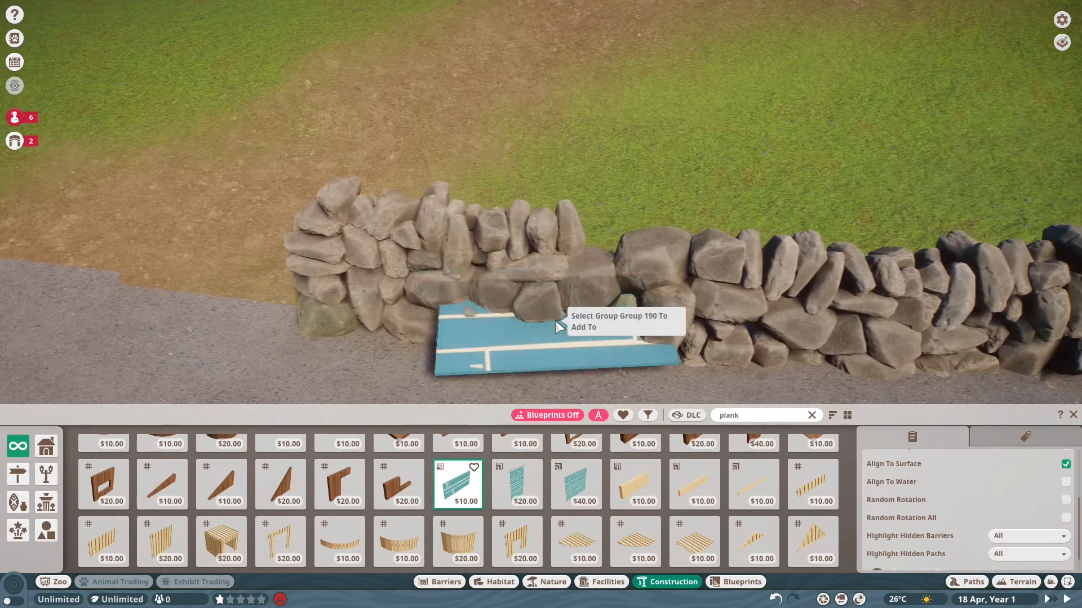
{"action": "left_click", "coordinate": [575, 483]}
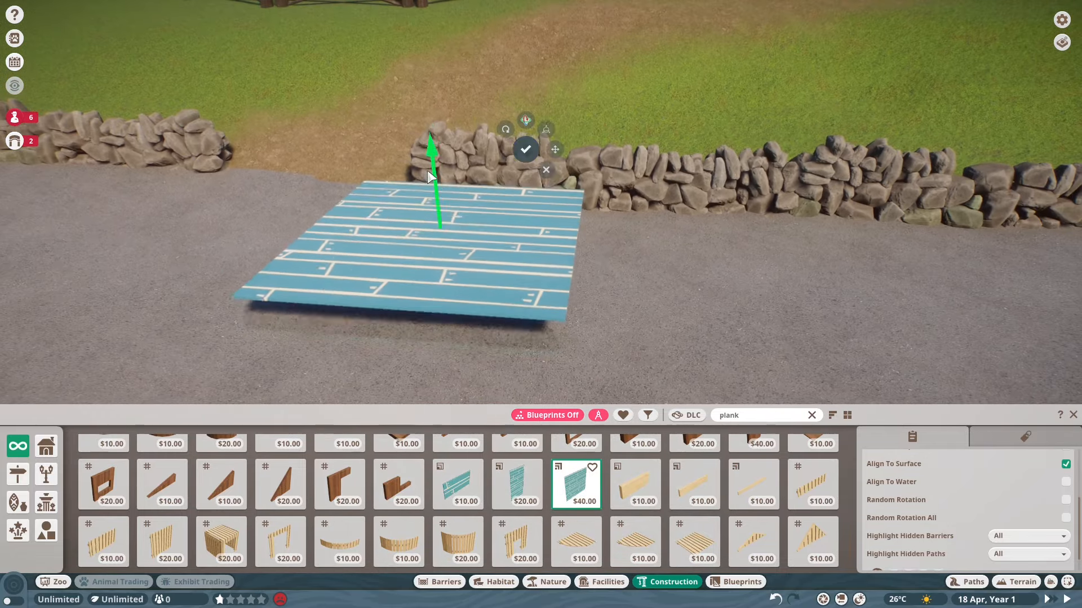
{"action": "left_click", "coordinate": [526, 148]}
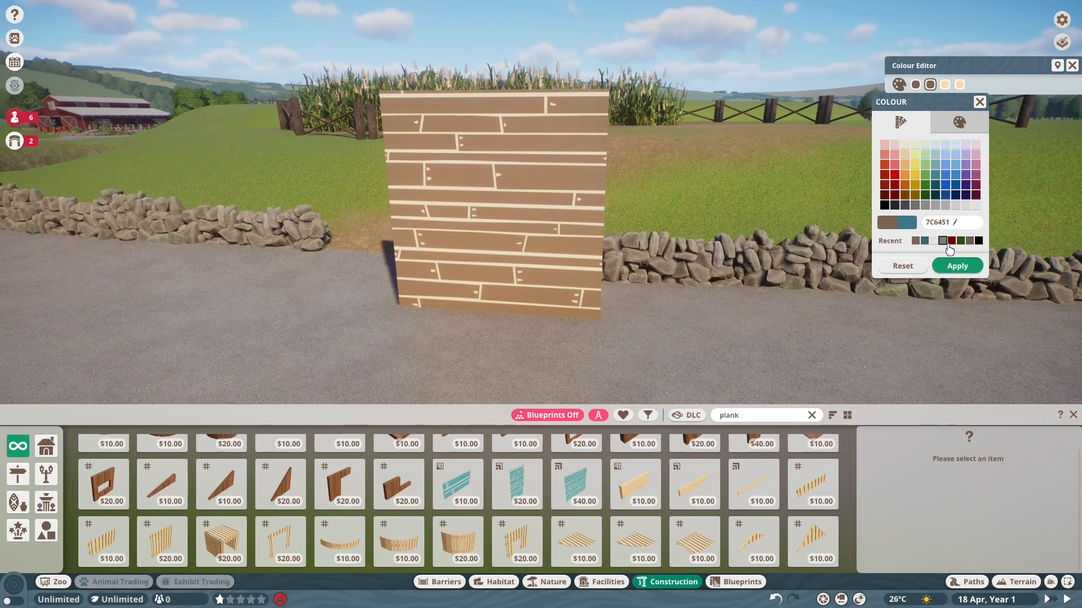
Colour the plank panel with a recent brown and a dark swatch
{"action": "left_click", "coordinate": [958, 122]}
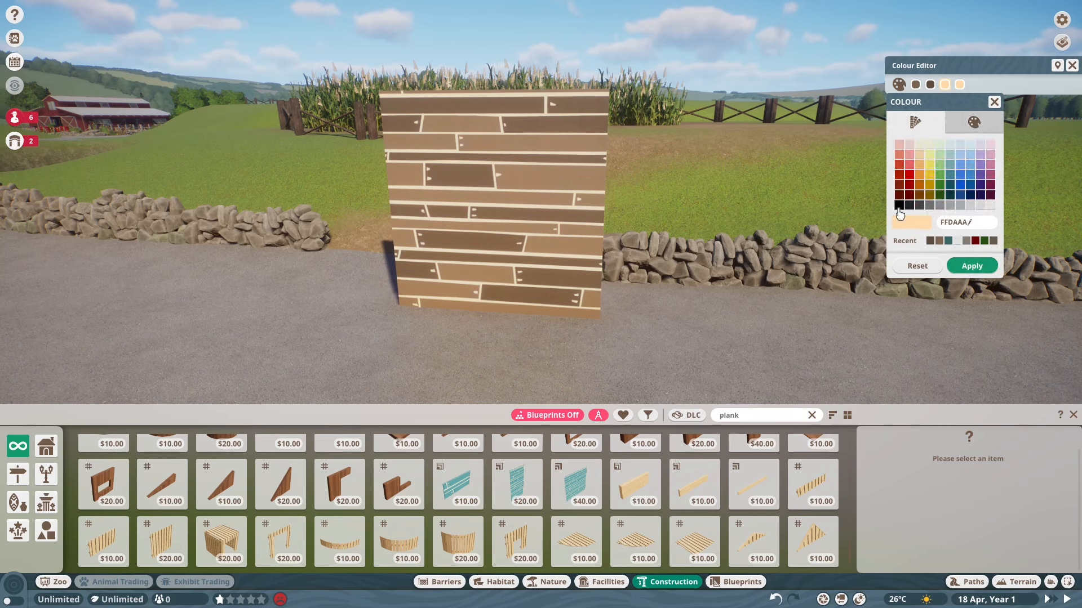
{"action": "left_click", "coordinate": [943, 205]}
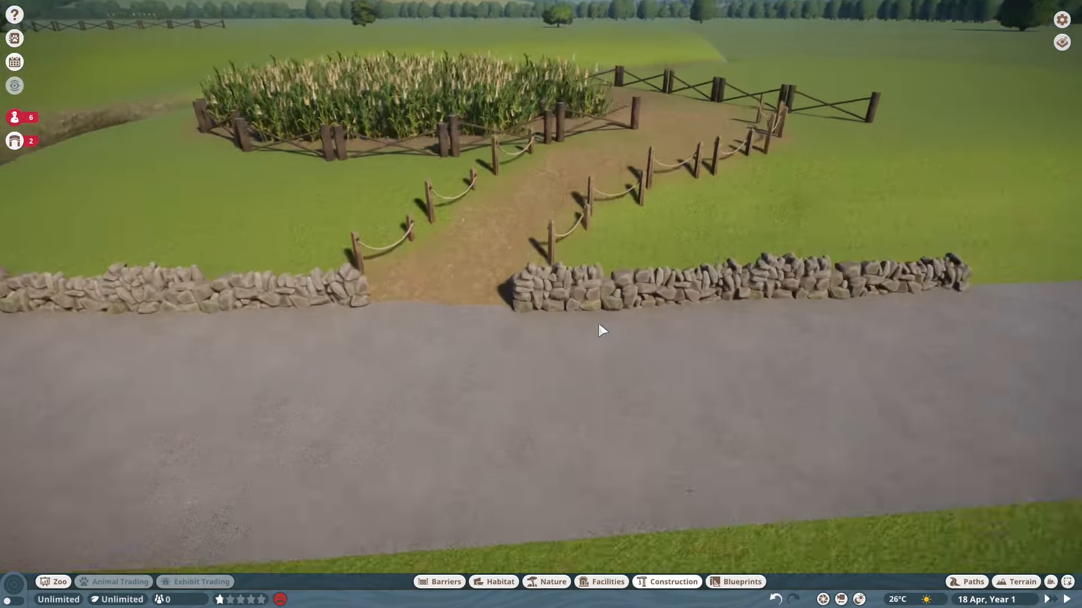
{"action": "left_click", "coordinate": [673, 581]}
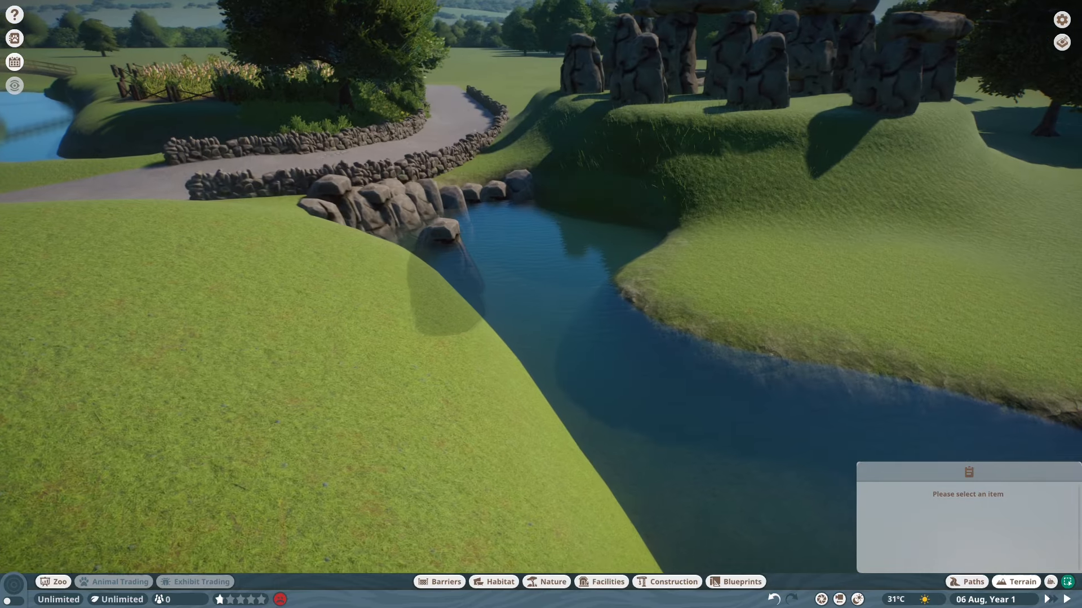
Place rocks at the stream's source beneath the dry-stone wall of the lane
{"action": "left_click", "coordinate": [552, 581]}
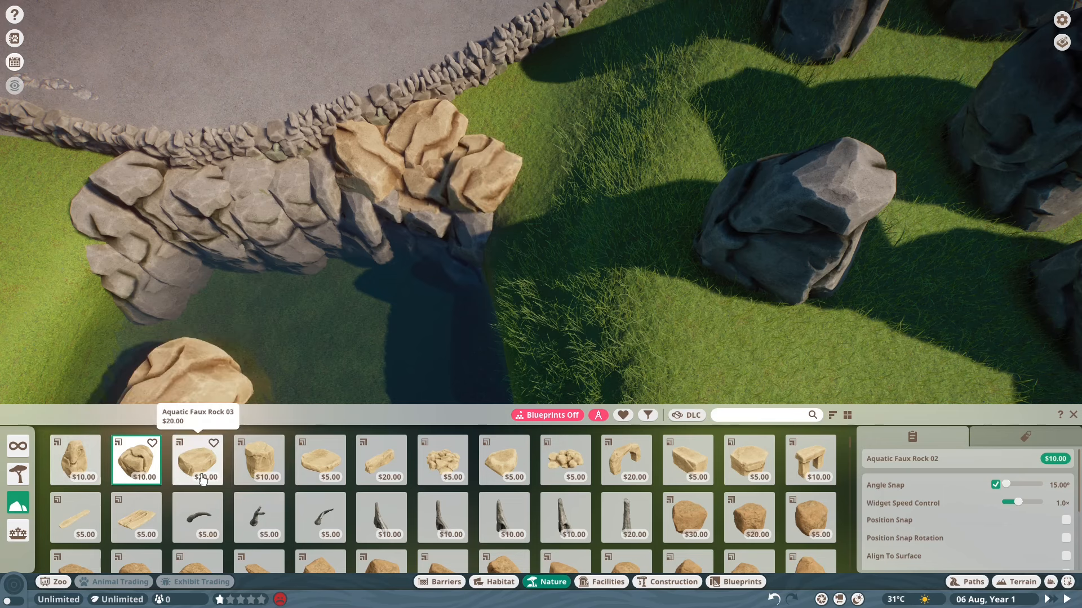
Pick the Aquatic Faux Rock 03 piece to set against the wall
{"action": "left_click", "coordinate": [197, 460]}
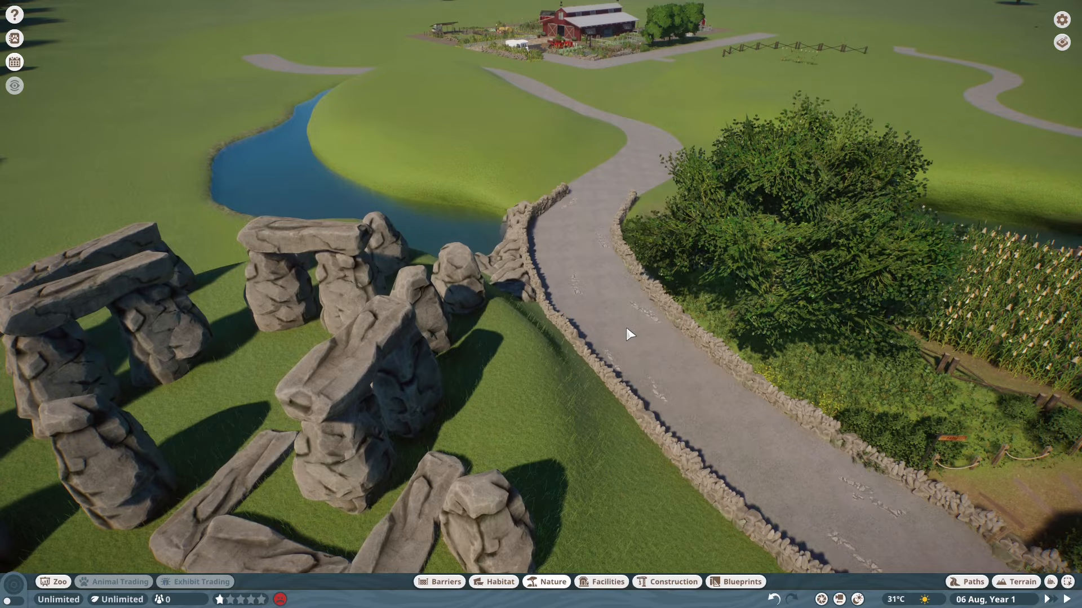
Place another rock piece to stack the ledge at the stream outlet
{"action": "left_click", "coordinate": [1021, 581]}
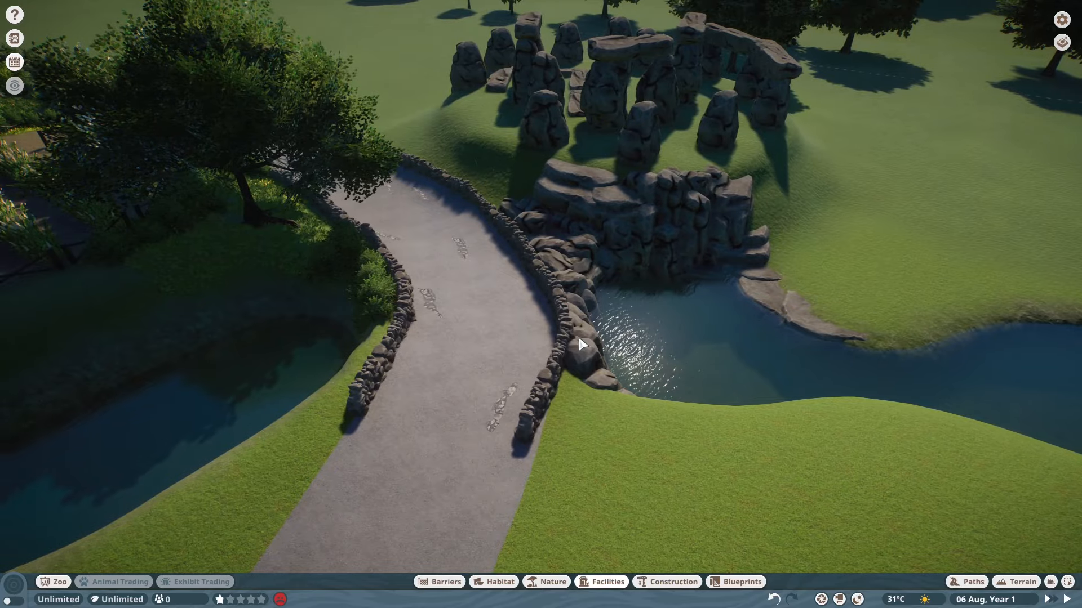
Place leafy bushes around the rocks and standing stones by the stream
{"action": "left_click", "coordinate": [551, 581]}
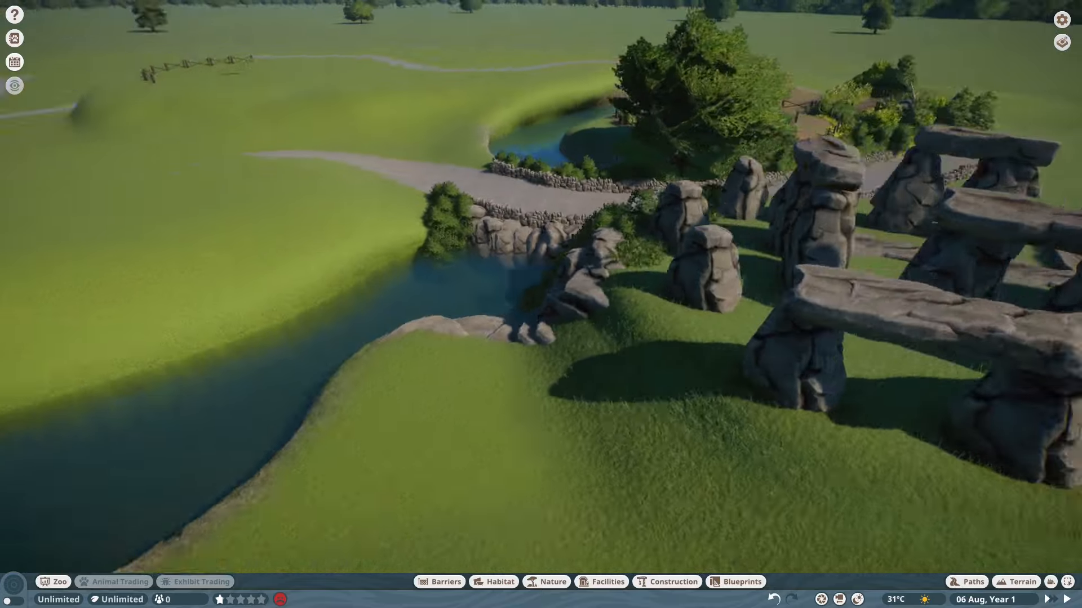
{"action": "left_click", "coordinate": [672, 581]}
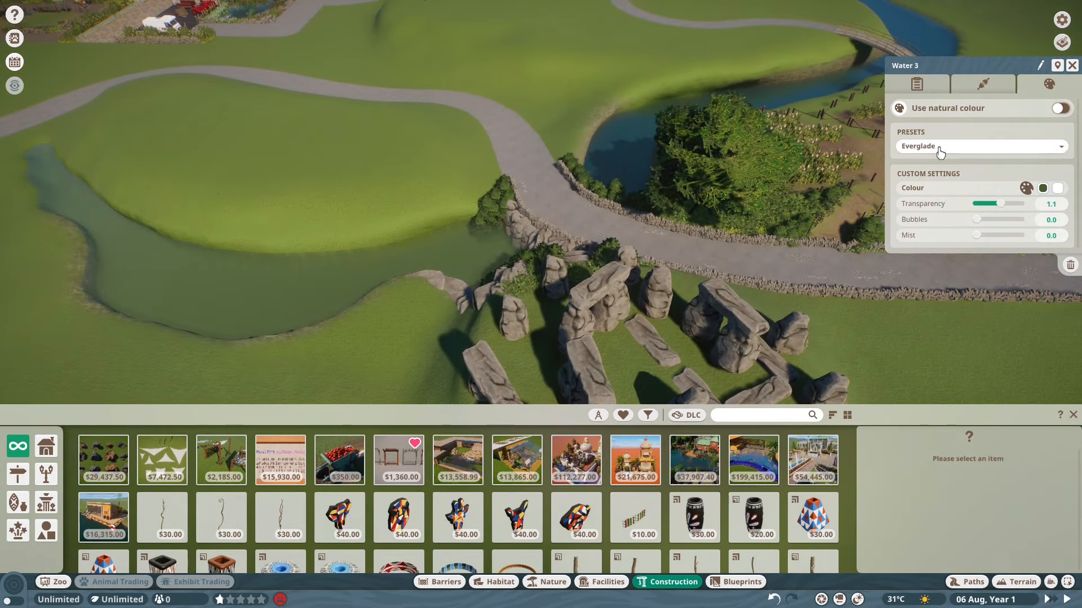
Change the stream water's colour preset and place Water Rapids Foam where it leaves the rocks
{"action": "left_click", "coordinate": [979, 145]}
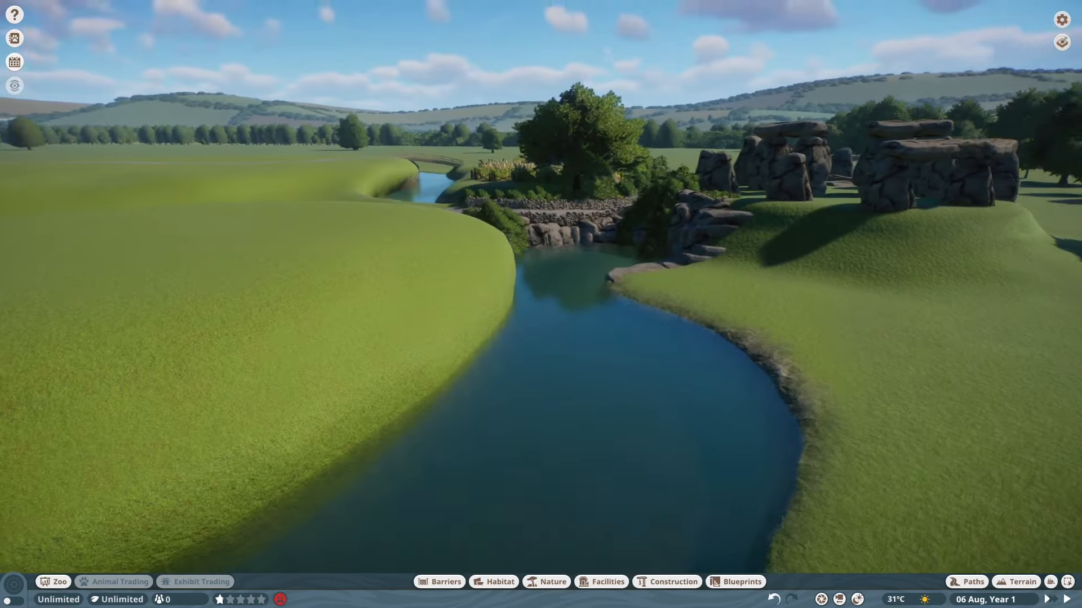
{"action": "left_click", "coordinate": [672, 581]}
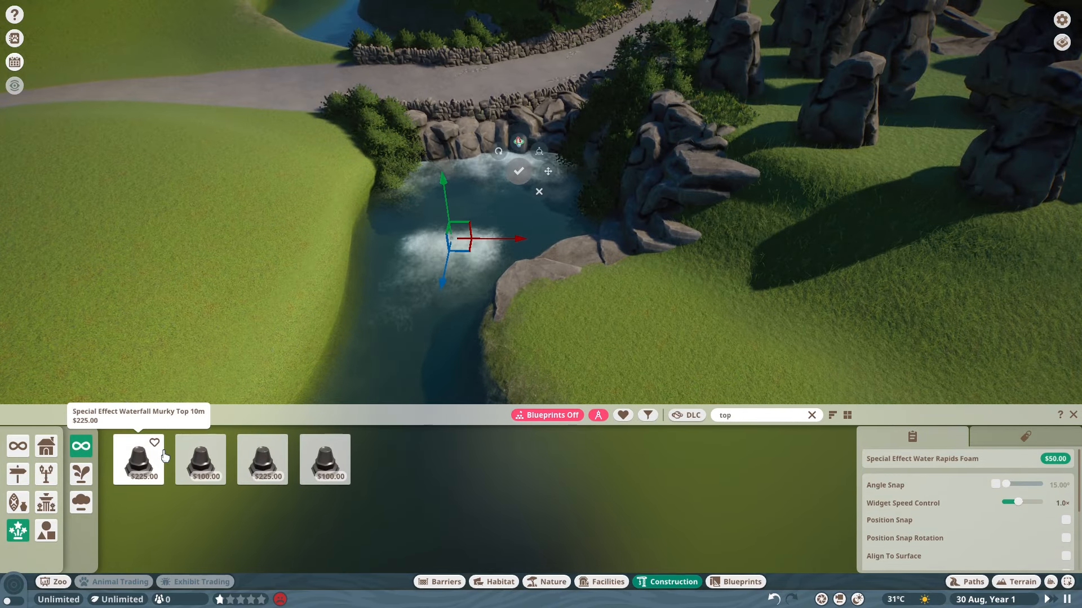
Duplicate the Waterfall Murky Top 10m foam effect and place copies further down the stream
{"action": "left_click", "coordinate": [324, 459]}
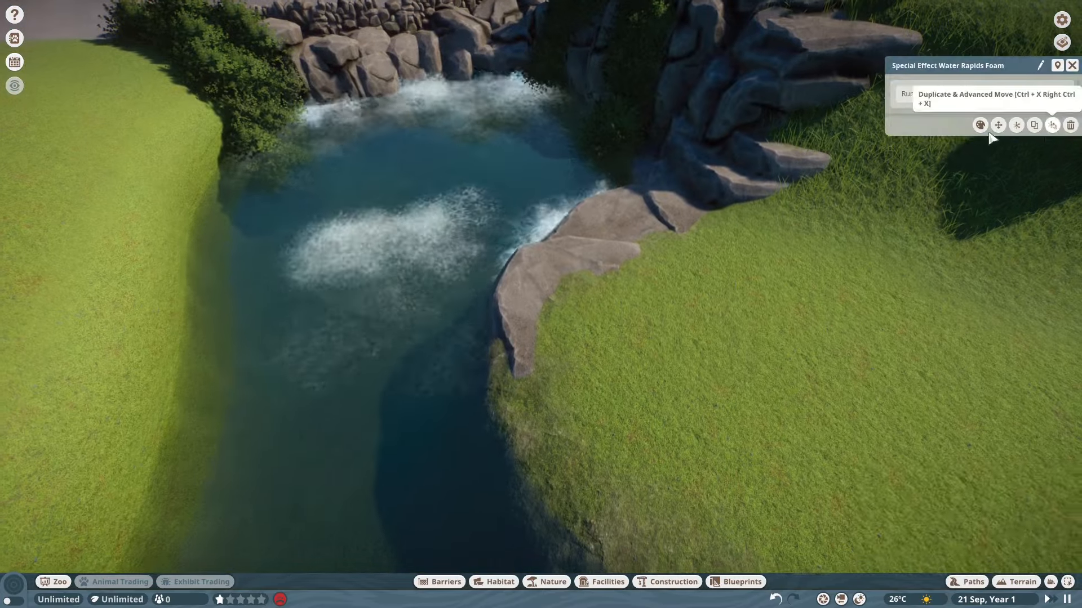
{"action": "left_click", "coordinate": [1034, 125]}
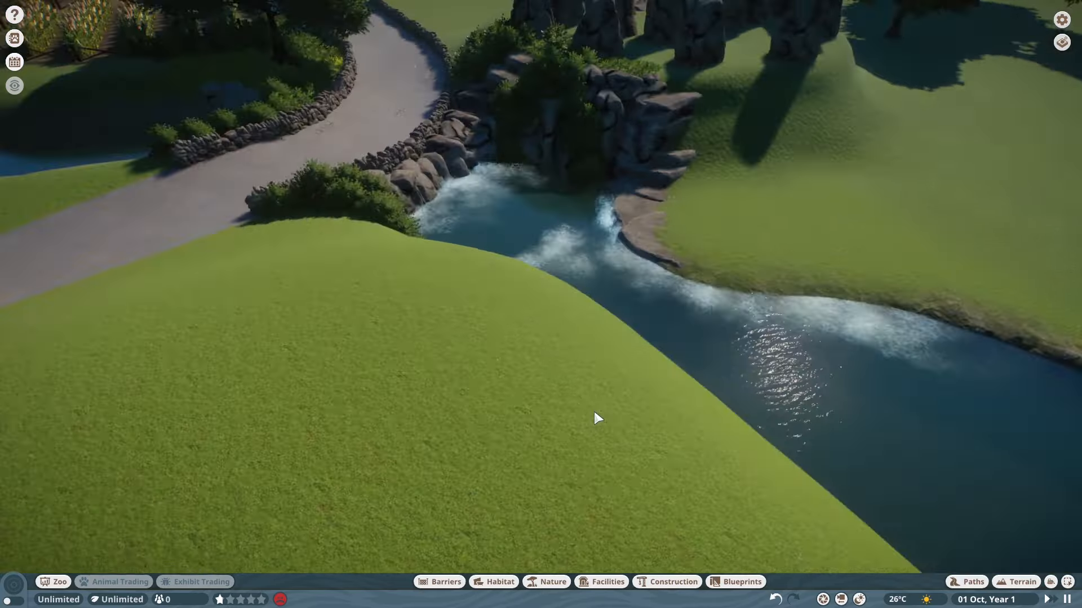
{"action": "left_click", "coordinate": [673, 582]}
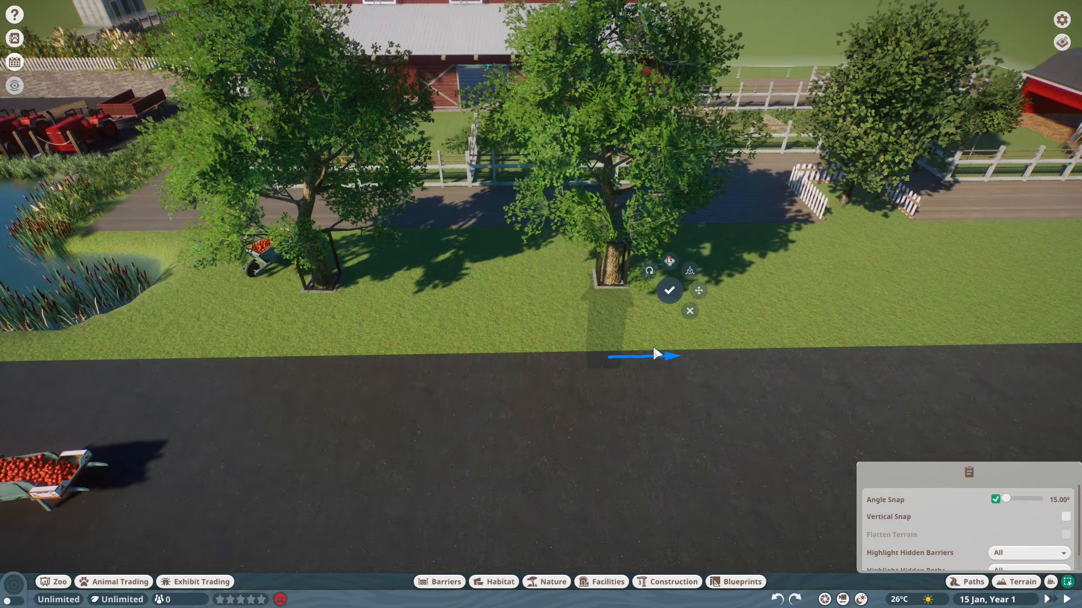
Confirm a leafy tree's placement beside the farm track near the red barn
{"action": "left_click", "coordinate": [666, 581]}
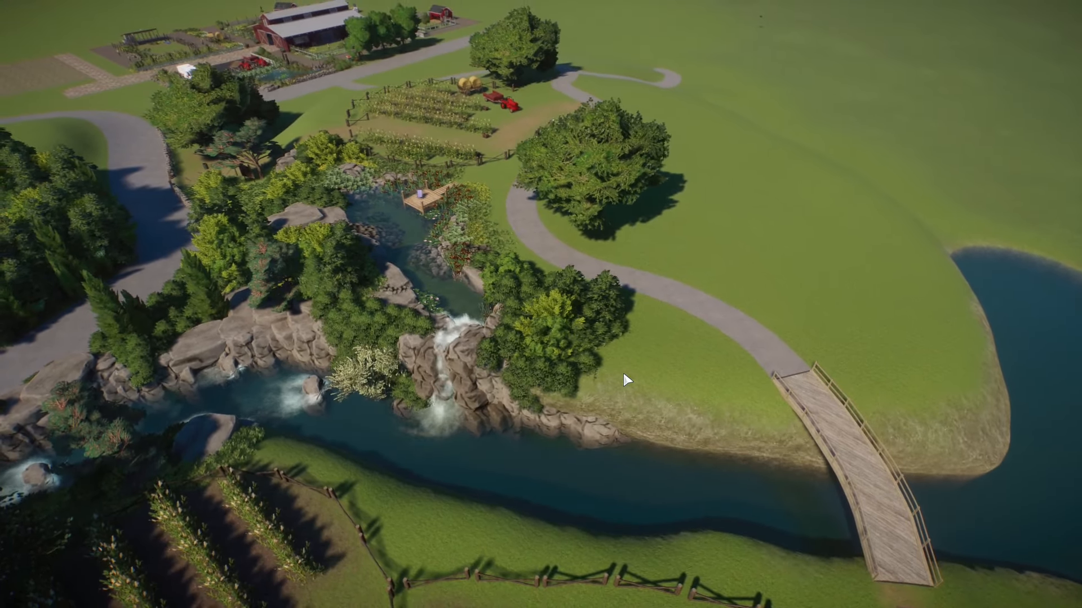
Zoom out to review the foliage, crop fields, waterfalls and wooden footbridge
{"action": "scroll", "scroll_direction": "down", "scroll_amount": 3}
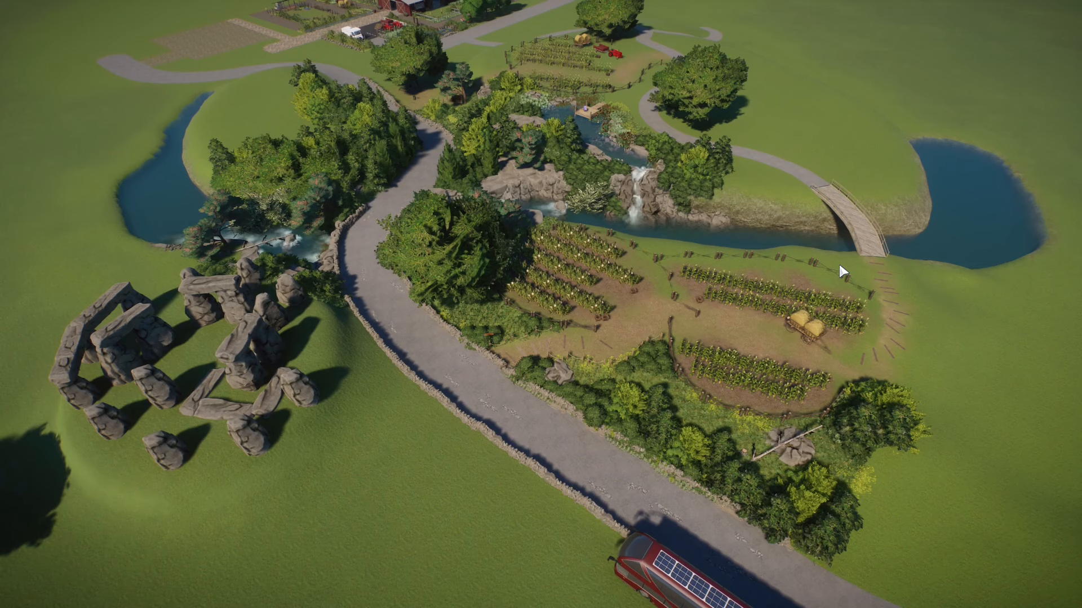